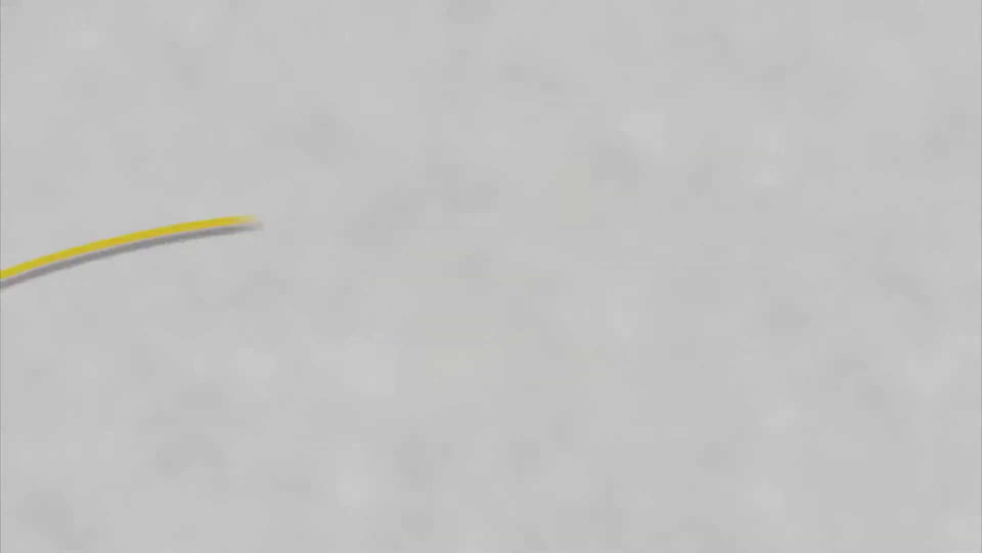
Step: Apply the Vidriera stained-glass texture with cell size 5, border width 4, light intensity 3
left_click(312, 5)
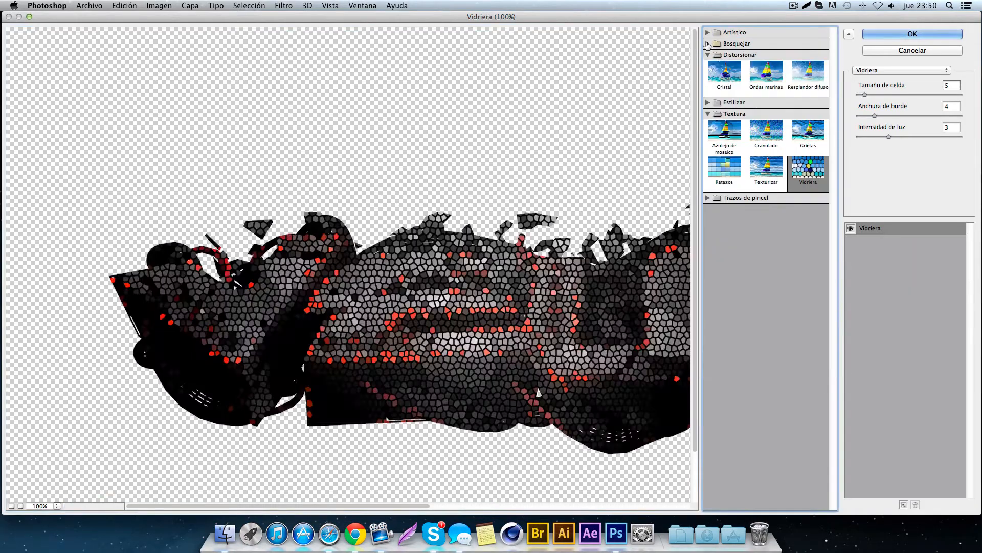
Step: Lower the Capa 0 copia layers' opacities, add Capa 2, and group them into Grupo 1
left_click(912, 34)
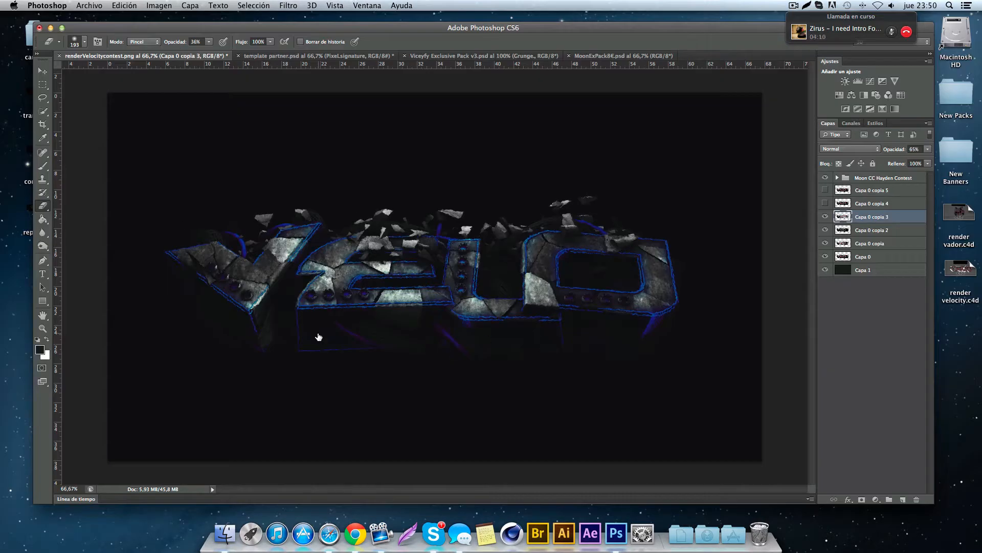
left_click(871, 203)
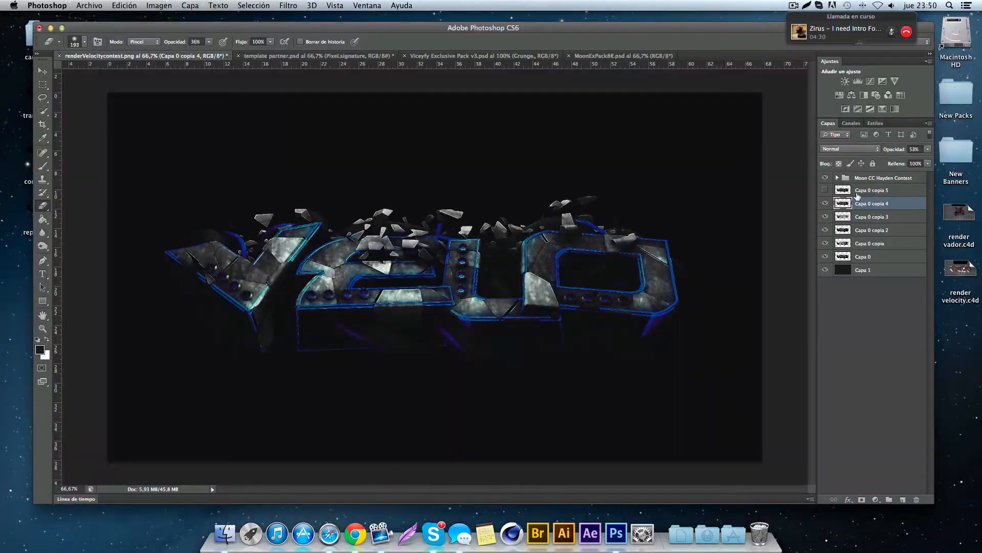
left_click(872, 190)
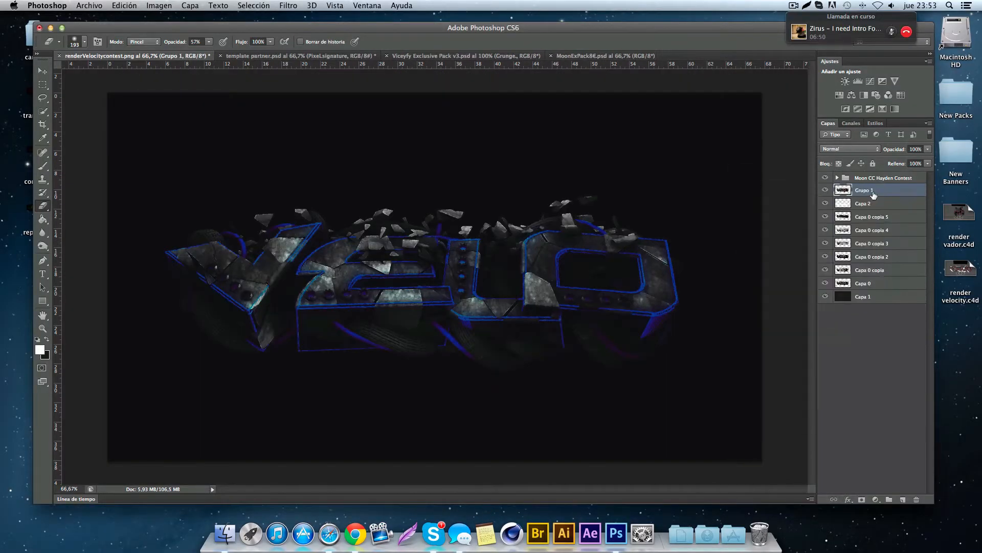
Step: Drag the render into template partner.psd and add an Effect layer in Linear Dodge at 31%
left_click(282, 56)
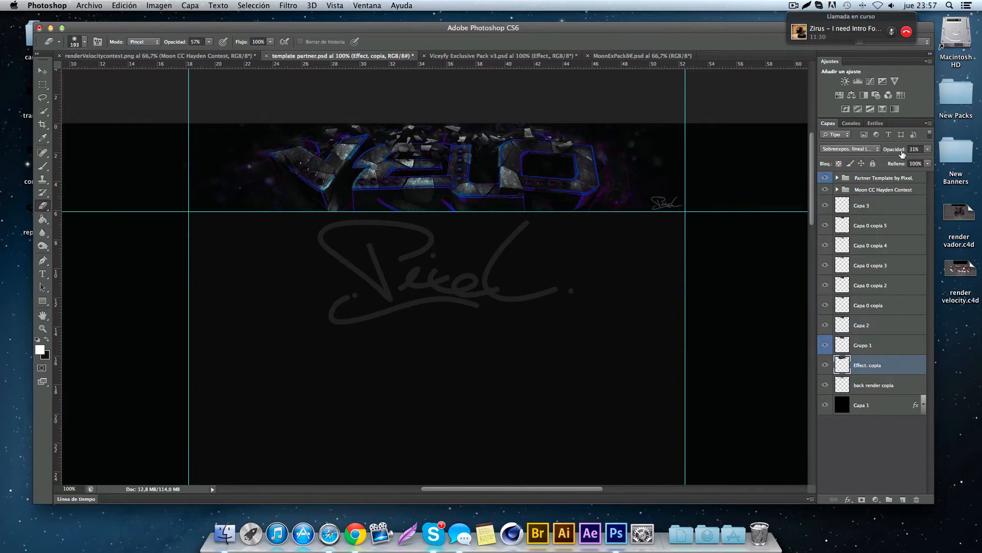
Step: Copy Effect and Particle layers from the Viceyfy pack, then paint a white stroke on Capa 4
left_click(499, 55)
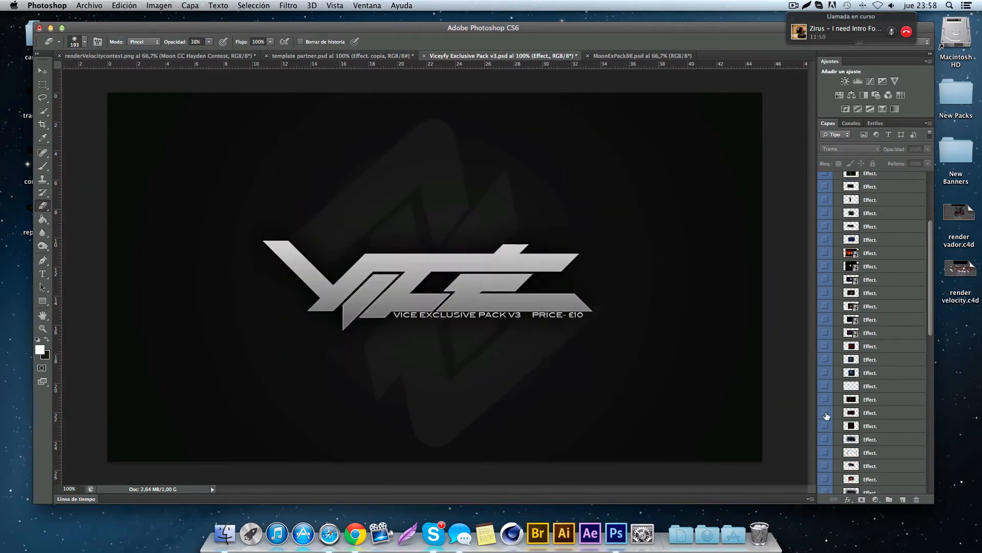
left_click(339, 56)
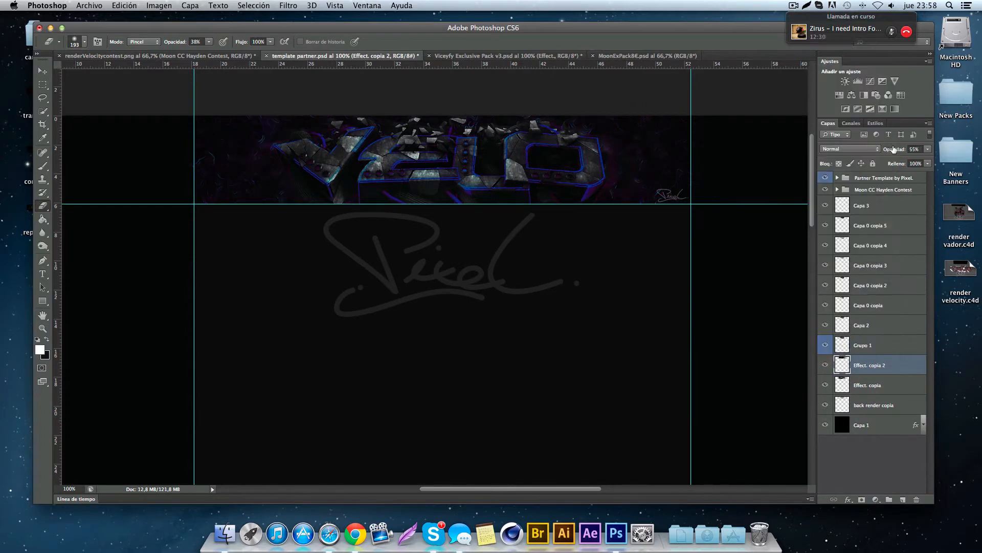
left_click(508, 55)
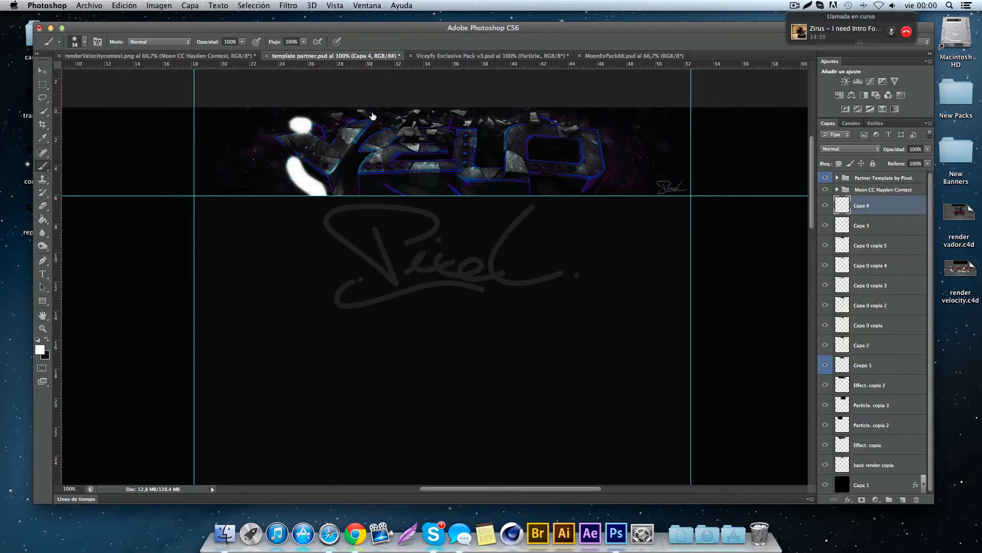
Step: Set Capa 4 to Superponer at 49% and add Viceyfy Particle layers, one at 73%
left_click(849, 149)
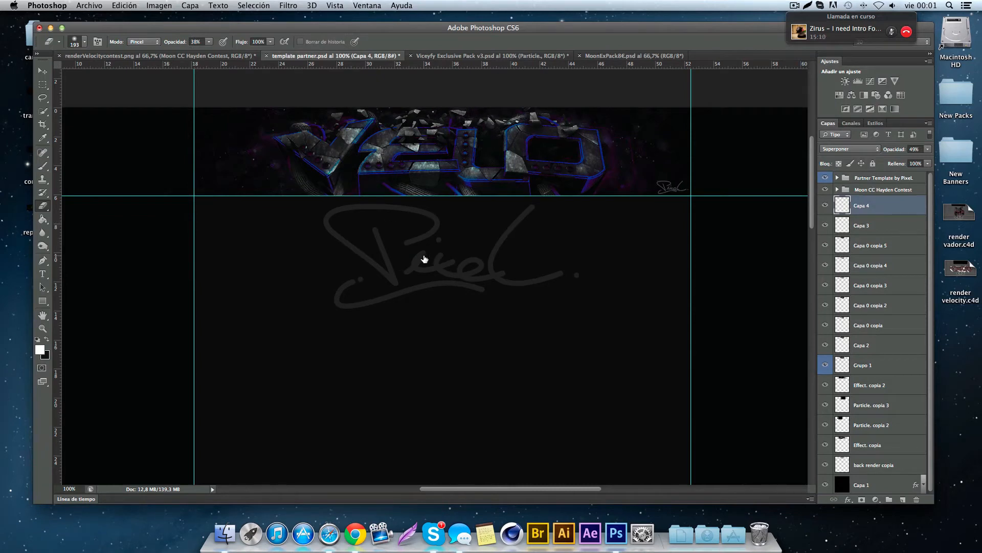
left_click(492, 55)
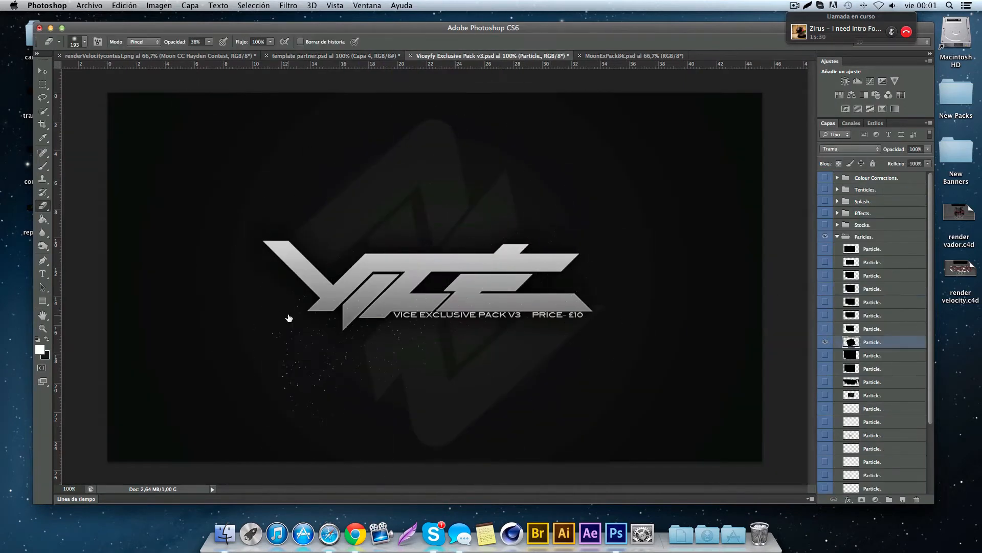
left_click(338, 56)
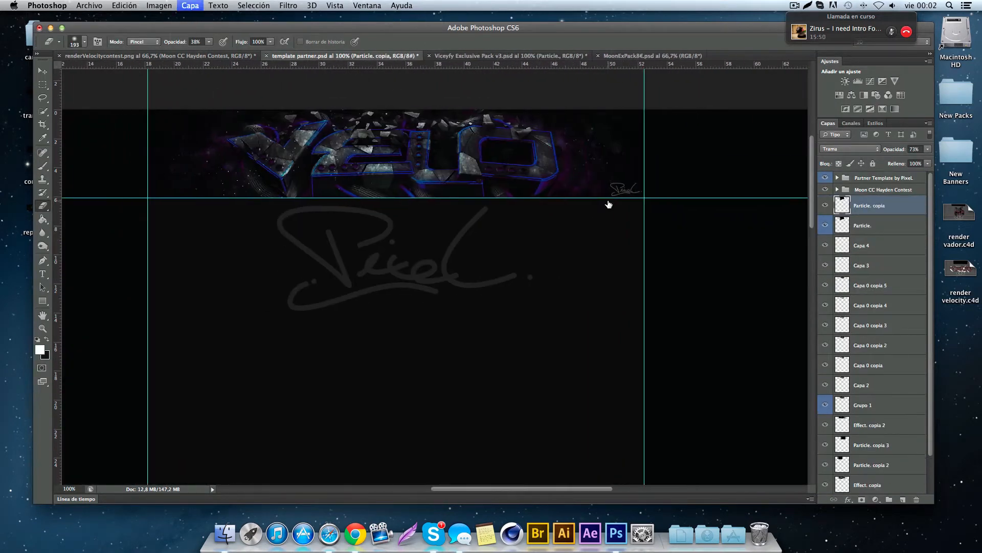